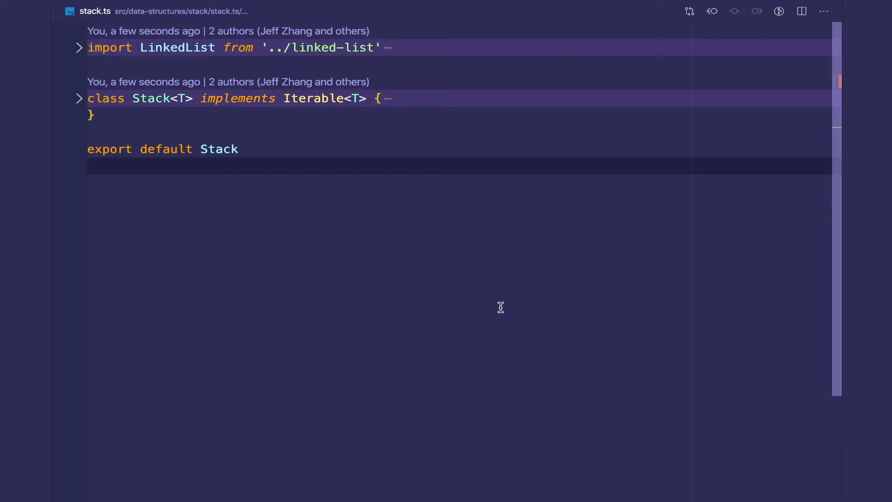
pyautogui.moveTo(410, 203)
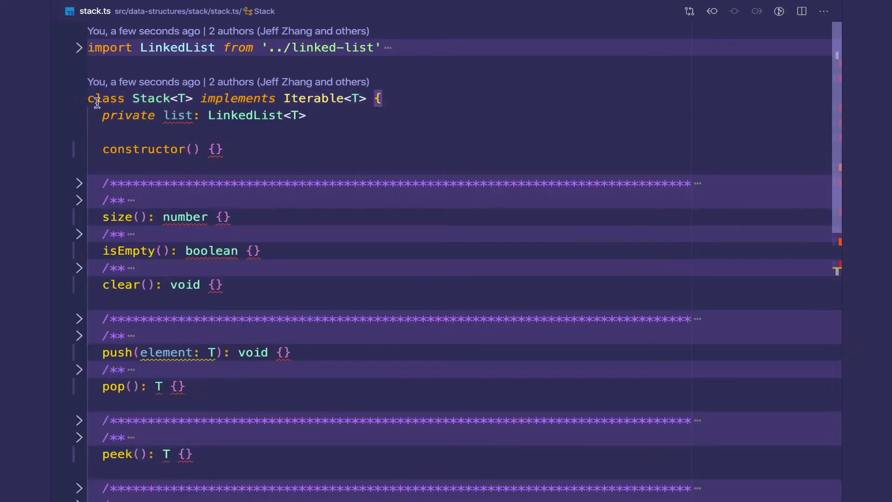
pyautogui.moveTo(287, 161)
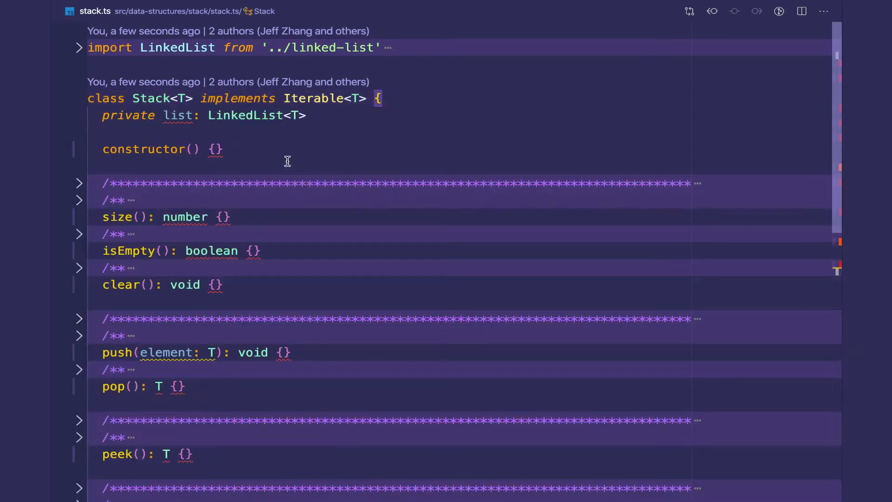
# Step: Initialize the list in the Stack constructor with this.list = new LinkedList()
pyautogui.click(218, 149)
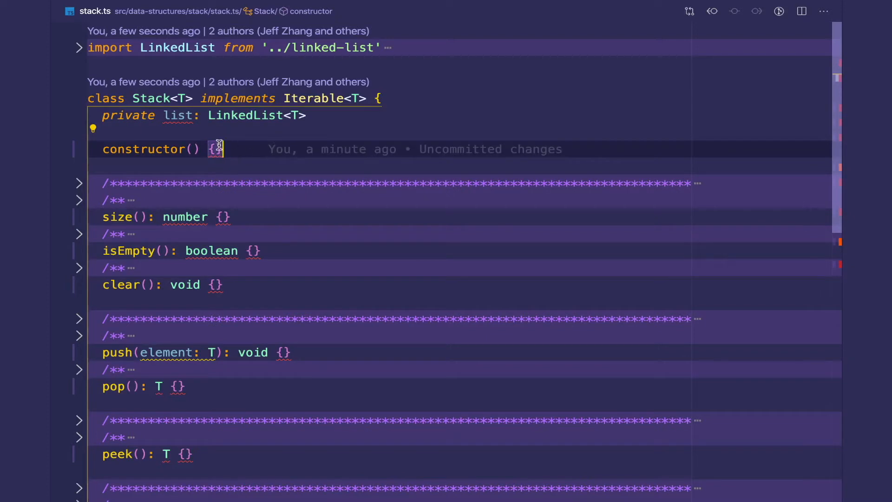
pyautogui.press('Enter')
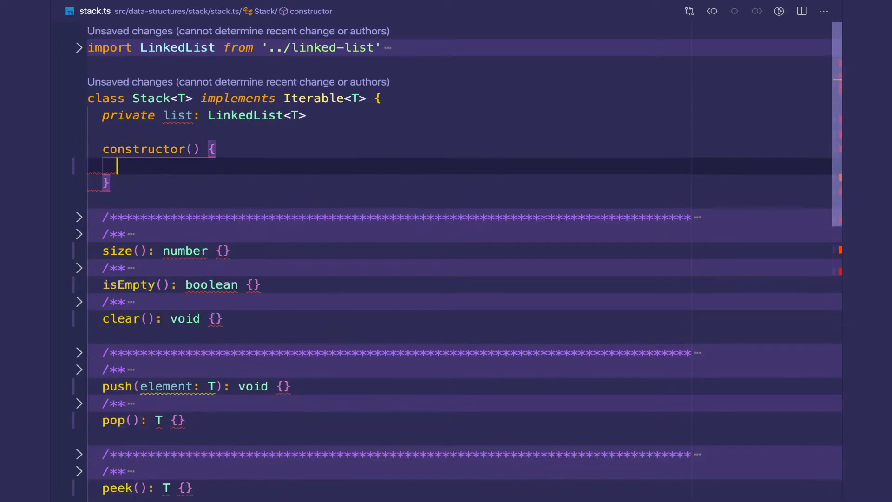
pyautogui.write('this.list = n')
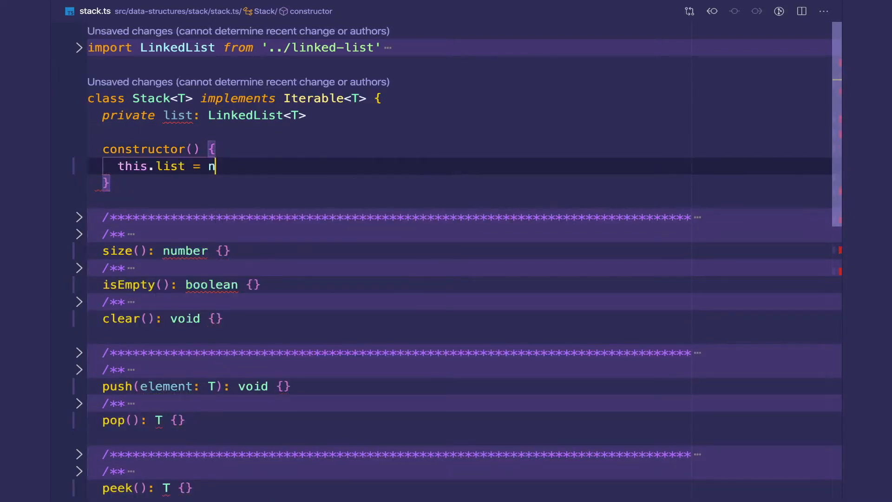
pyautogui.write('ew LinkedLis')
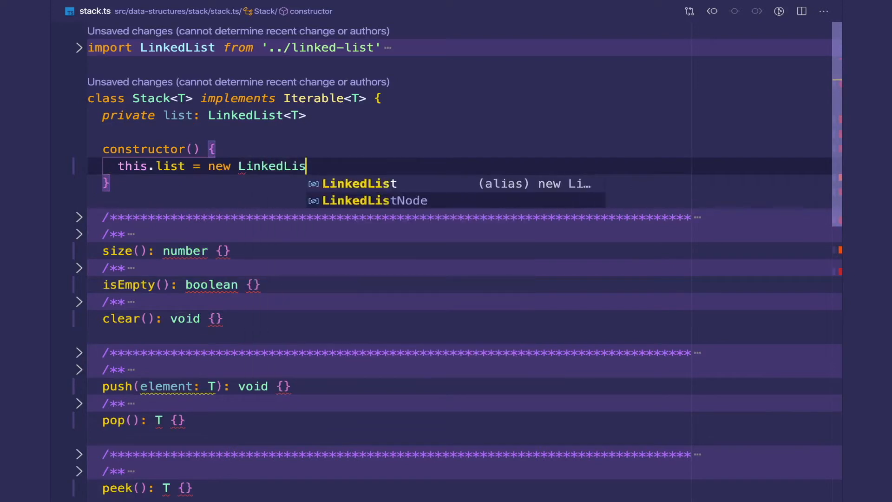
pyautogui.press('Tab')
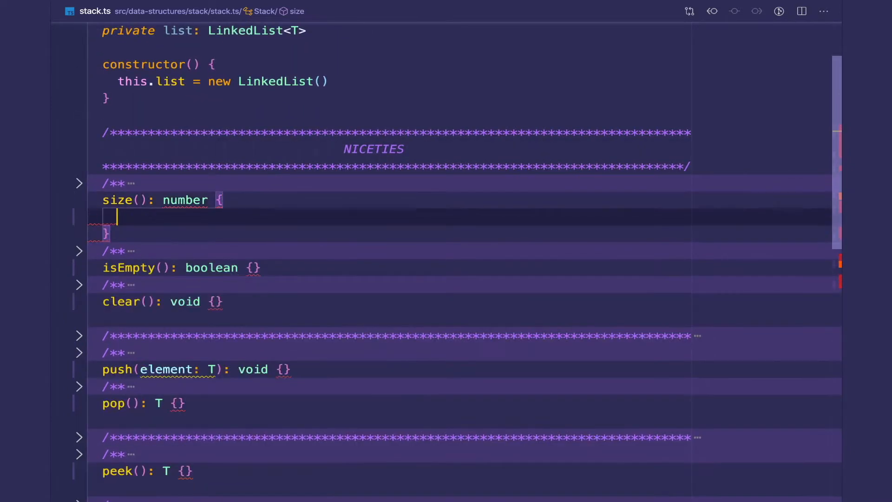
# Step: Make size() return this.list.size() and isEmpty() return this.list.isEmpty()
pyautogui.write('return this.list.')
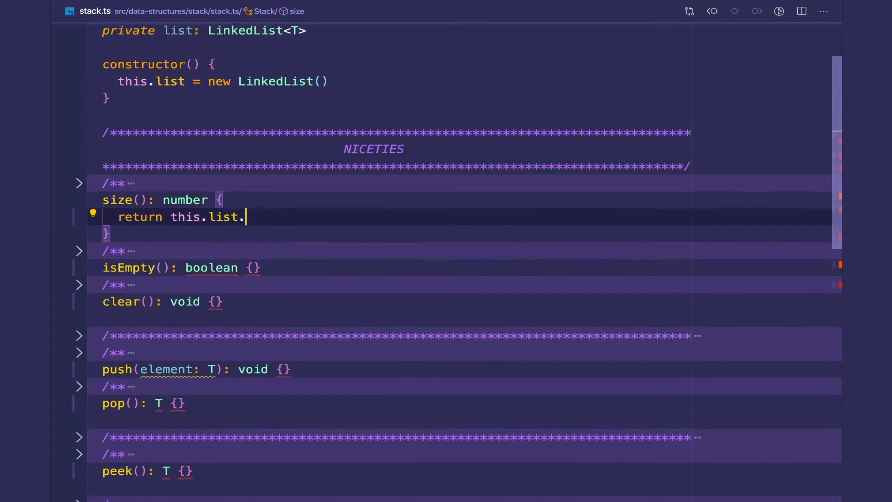
pyautogui.write('size()')
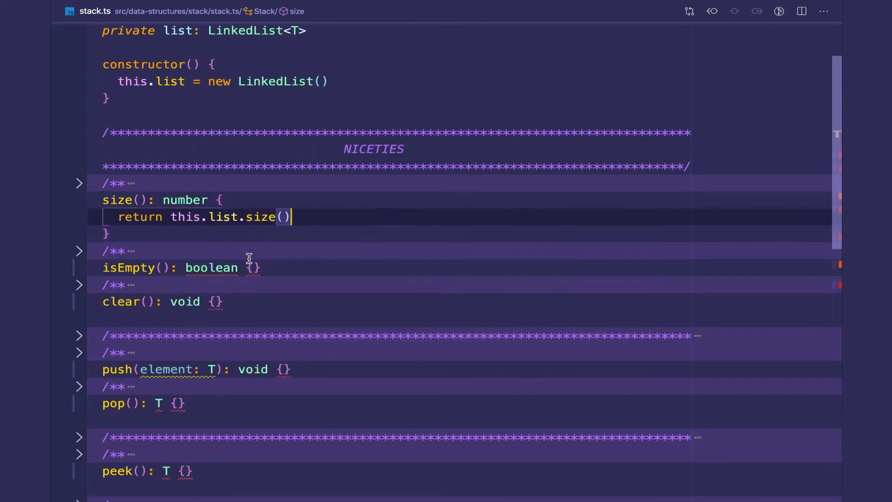
pyautogui.write('this.')
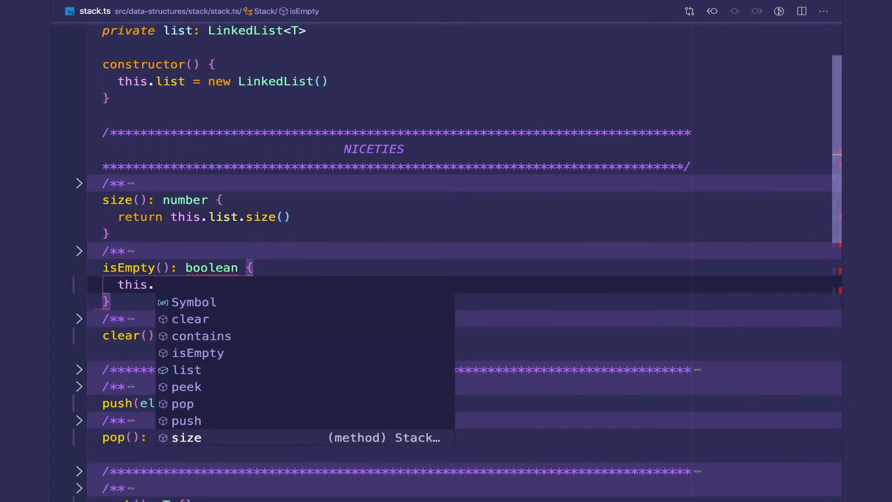
pyautogui.write('list.i')
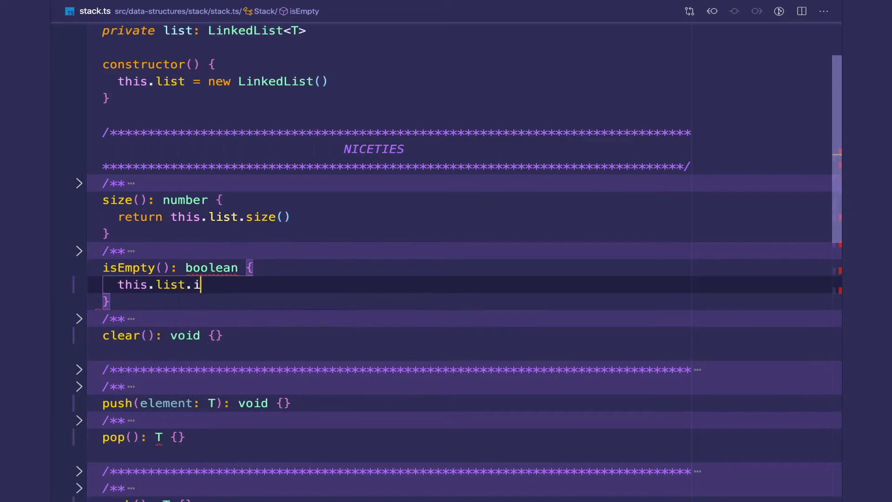
pyautogui.write('sEmpty()')
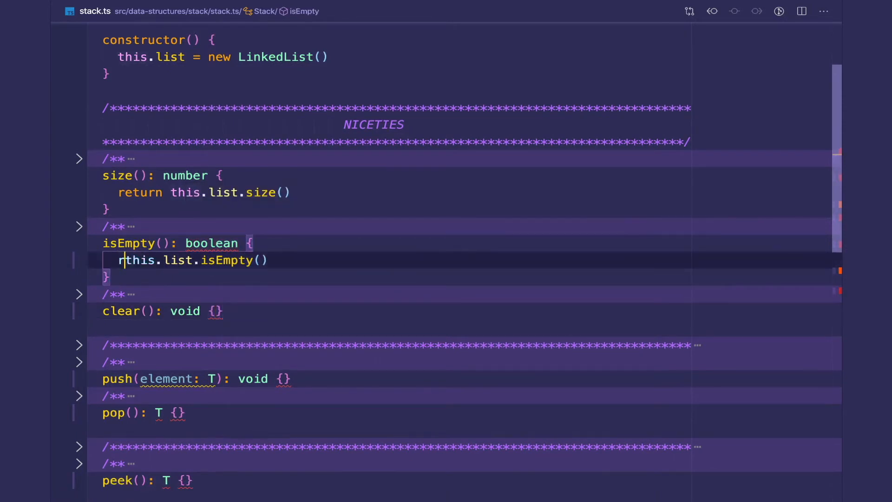
pyautogui.write('eturn')
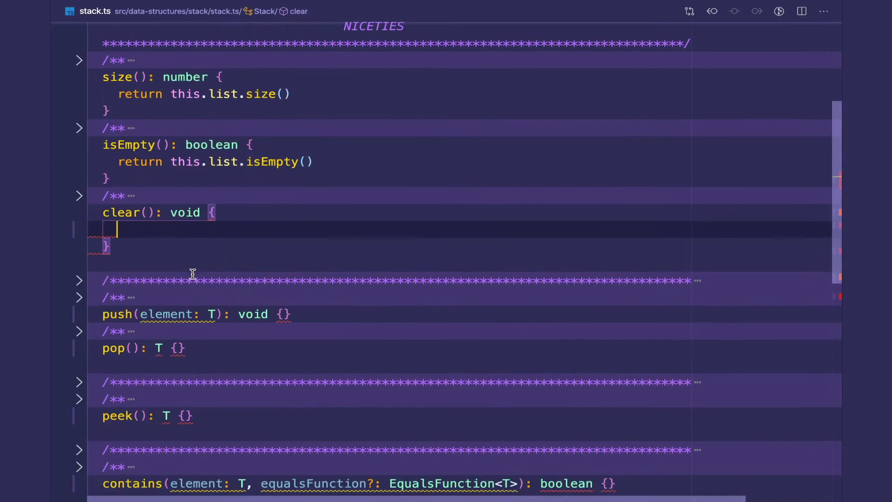
pyautogui.moveTo(188, 194)
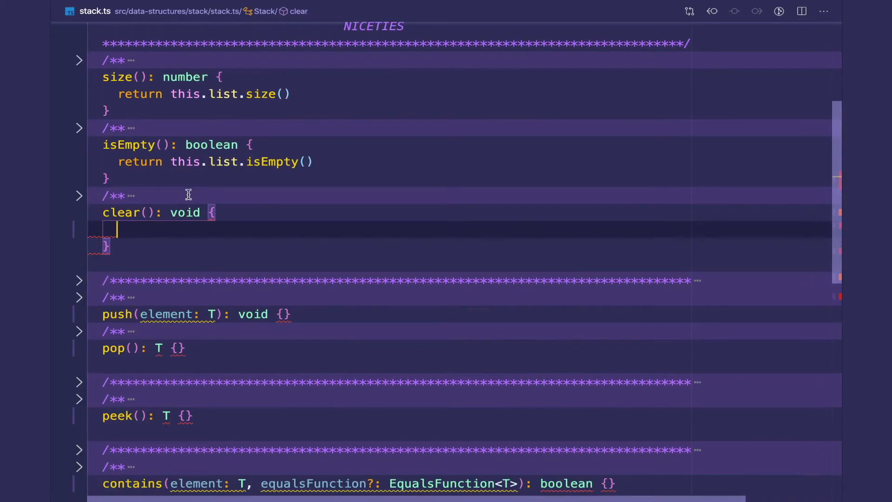
# Step: Delegate clear() to this.list.clear(), push() to addBack(element), and pop() to removeBack()
pyautogui.write('this.')
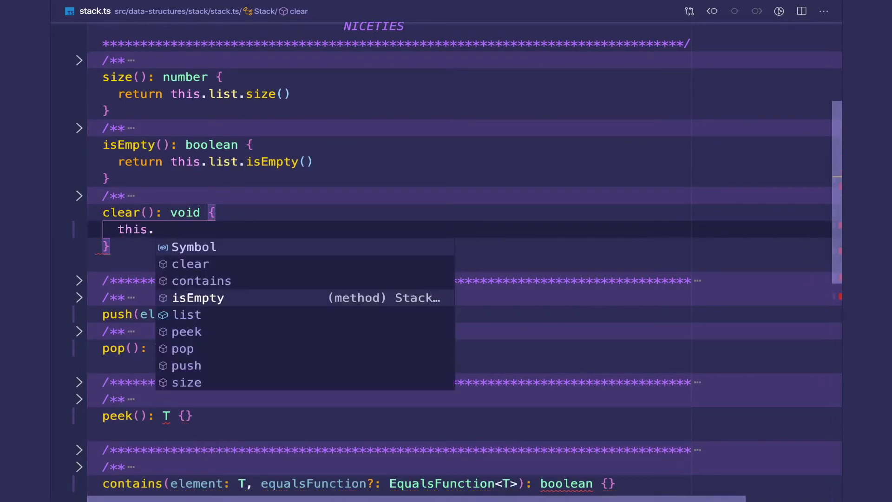
pyautogui.write('list.clear(')
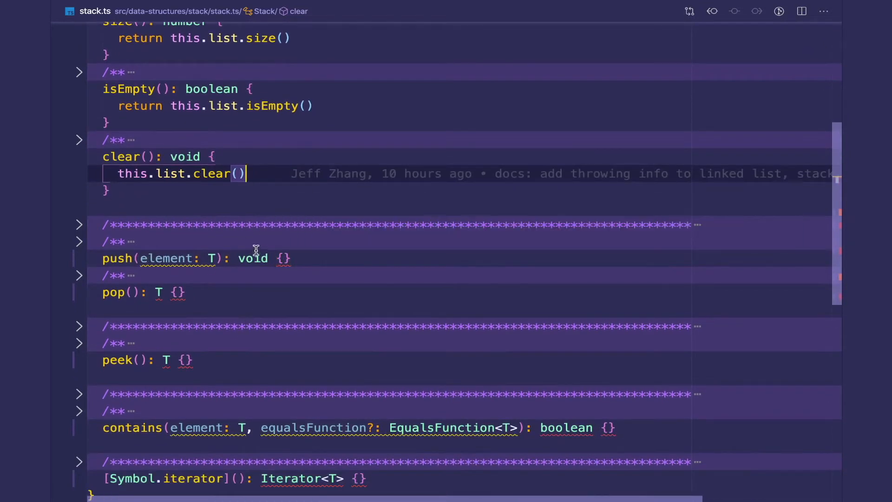
pyautogui.click(283, 258)
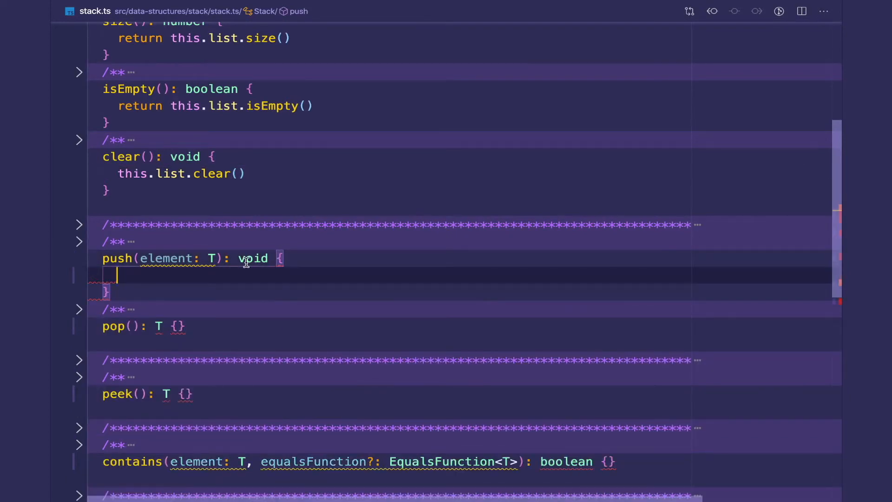
pyautogui.write('thi')
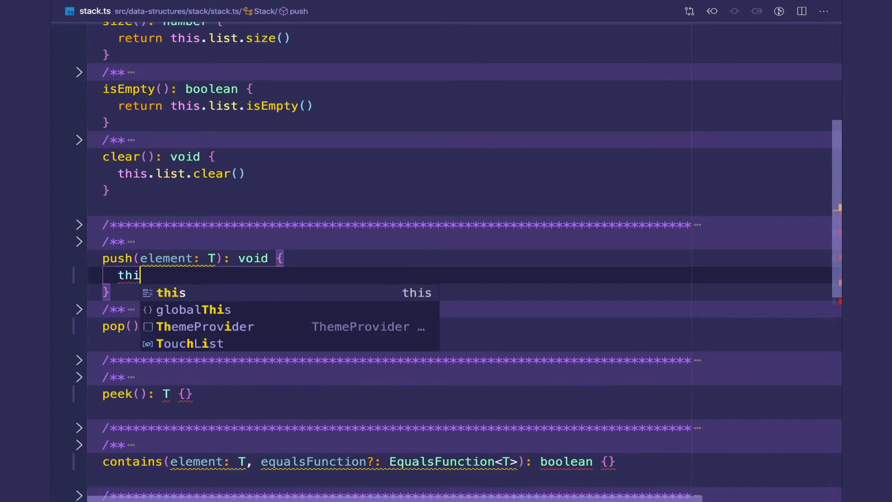
pyautogui.write('s.list.addBack(')
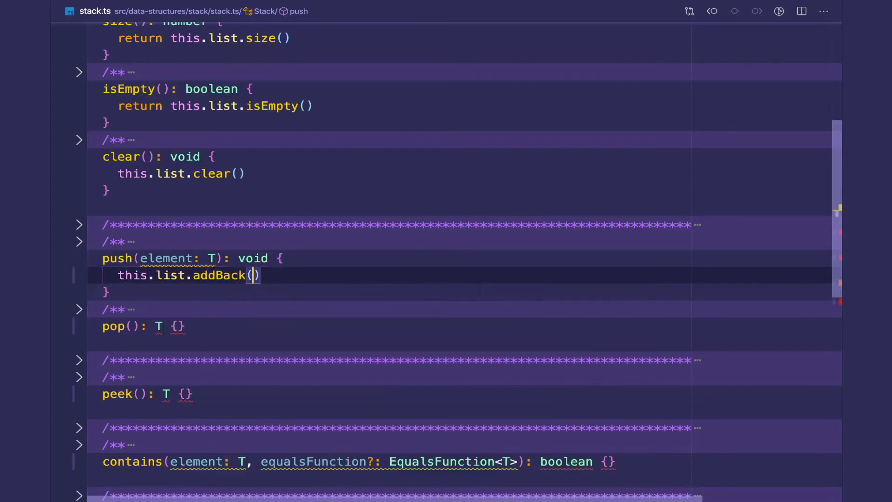
pyautogui.write('element')
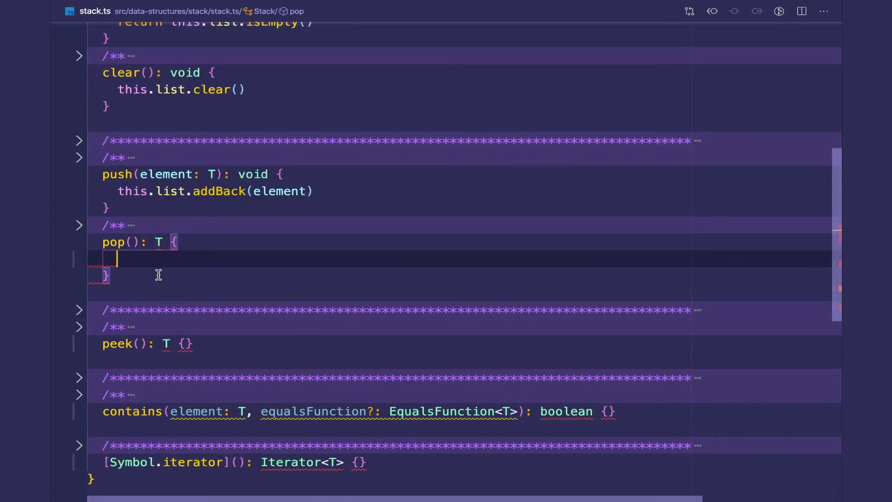
pyautogui.write('this.list.removeBack(e')
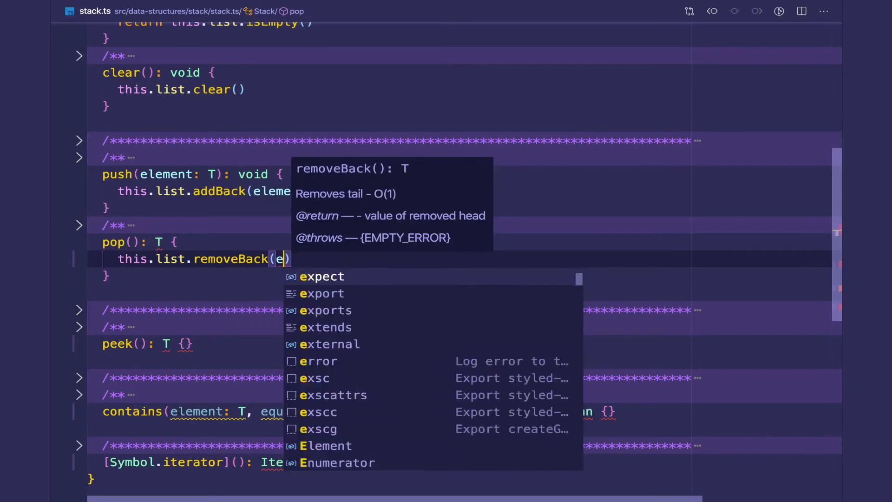
pyautogui.press('Backspace')
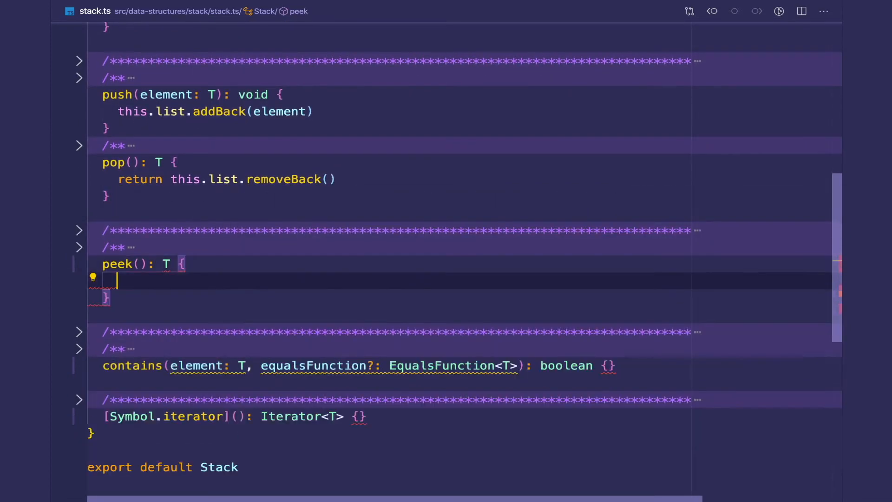
# Step: Make peek() return this.list.peekBack()
pyautogui.write('return this')
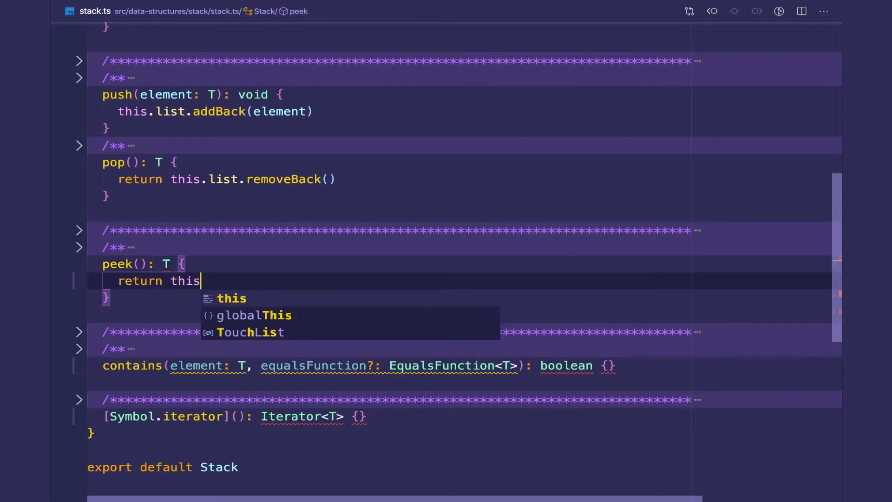
pyautogui.write('.list.')
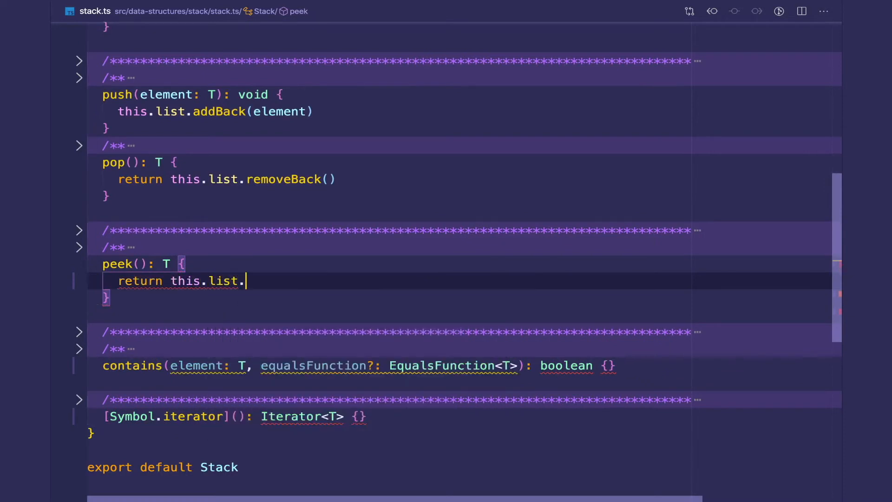
pyautogui.write('peekBack(')
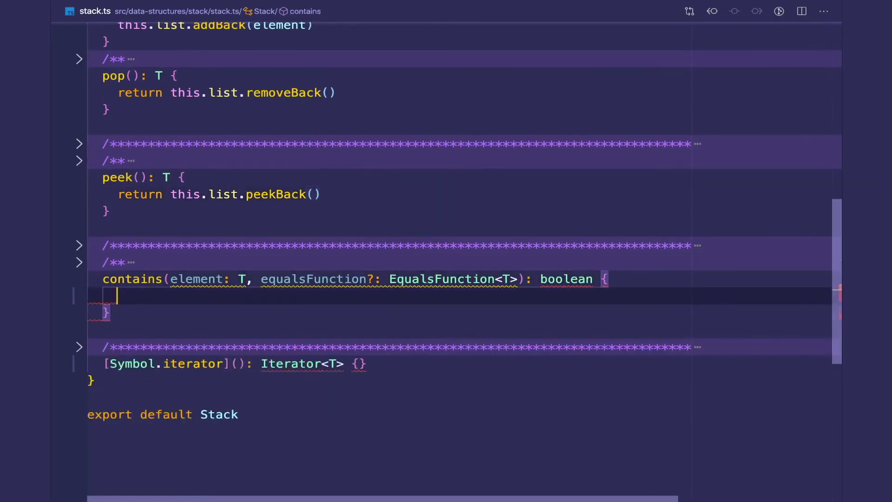
# Step: Make contains() return this.list.contains(element, equalsFunction ? equalsFunction : undefined)
pyautogui.write('return this.list.contains(element,')
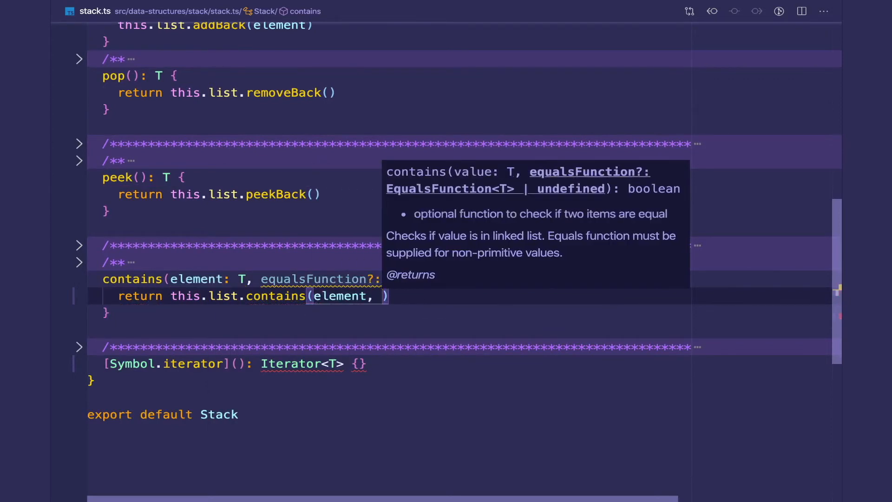
pyautogui.write('equalsFunction')
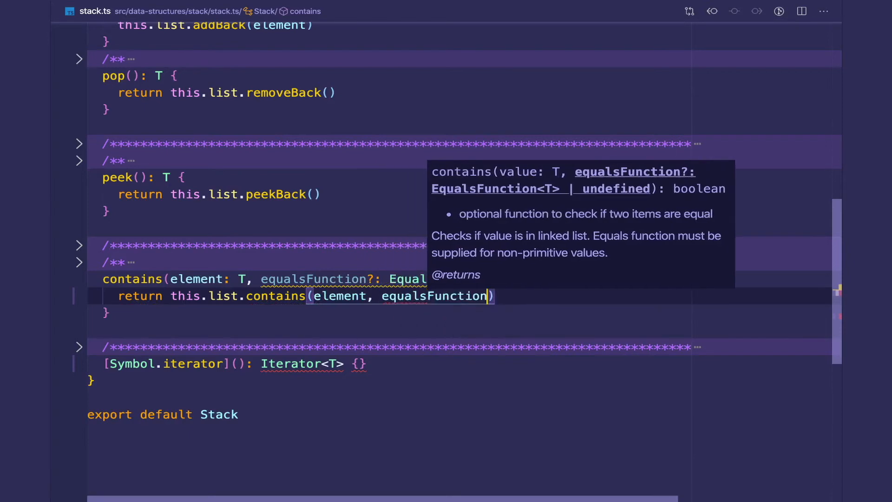
pyautogui.write('? e')
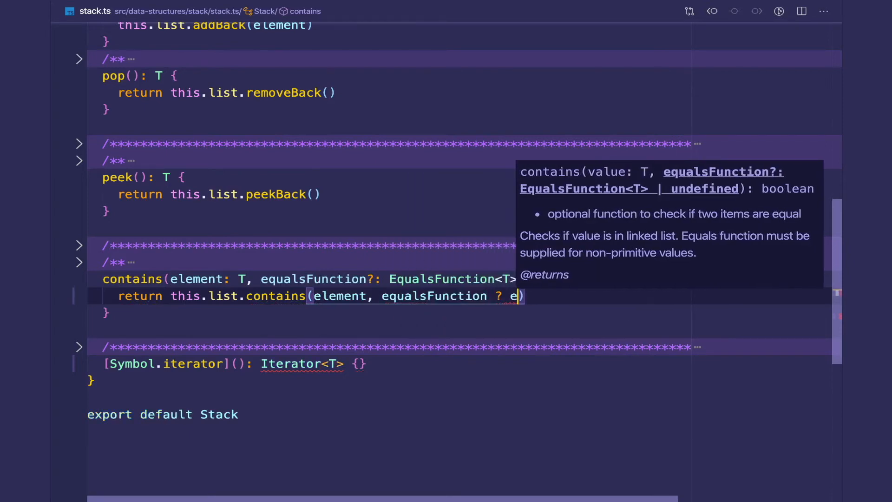
pyautogui.write('qualsFunction :')
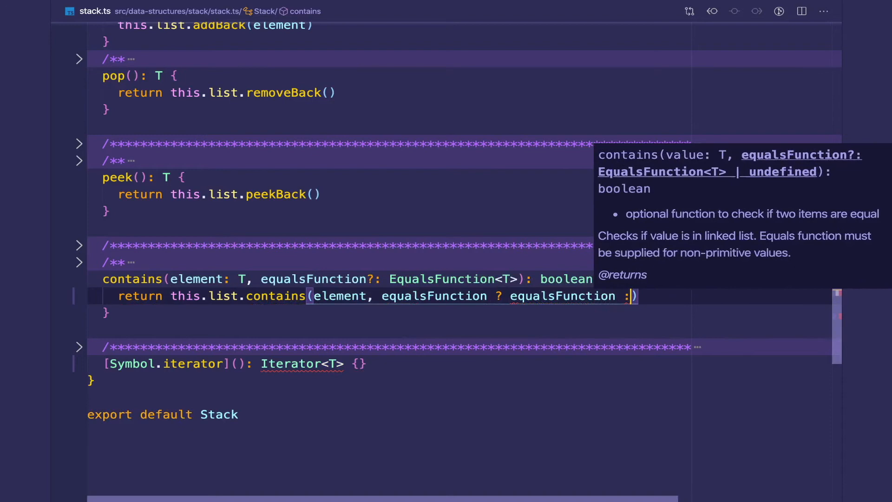
pyautogui.write('undefined')
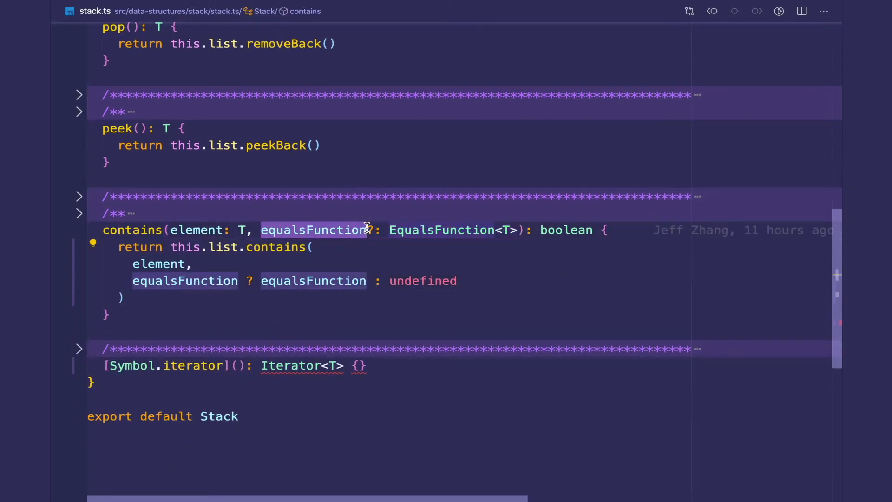
pyautogui.write('?')
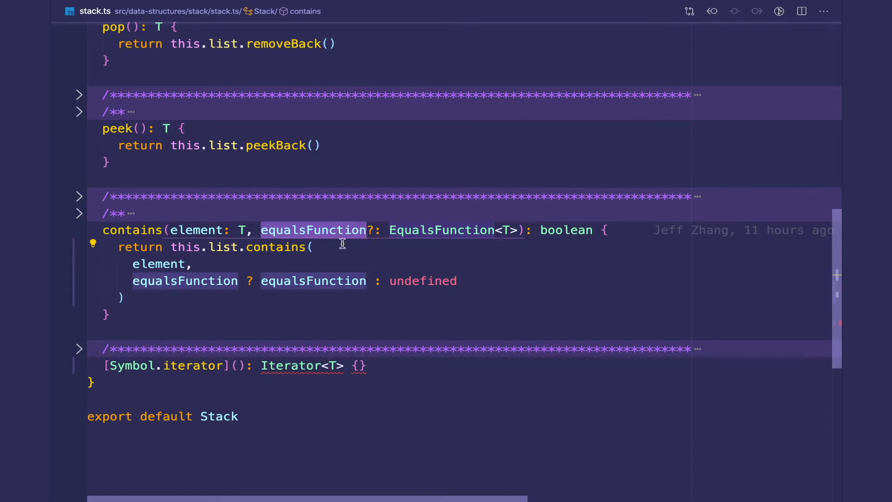
pyautogui.scroll(-3)
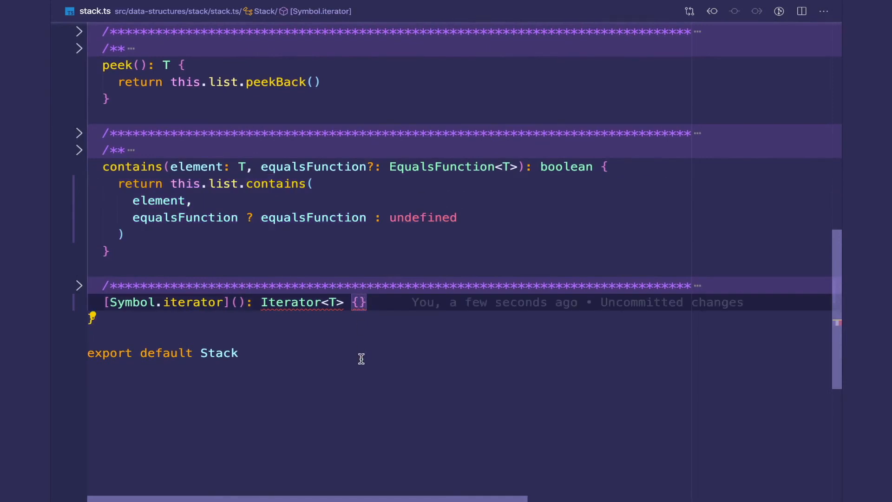
# Step: Type return this.list[Symbol.iterator]() inside the [Symbol.iterator]() method
pyautogui.write('retu')
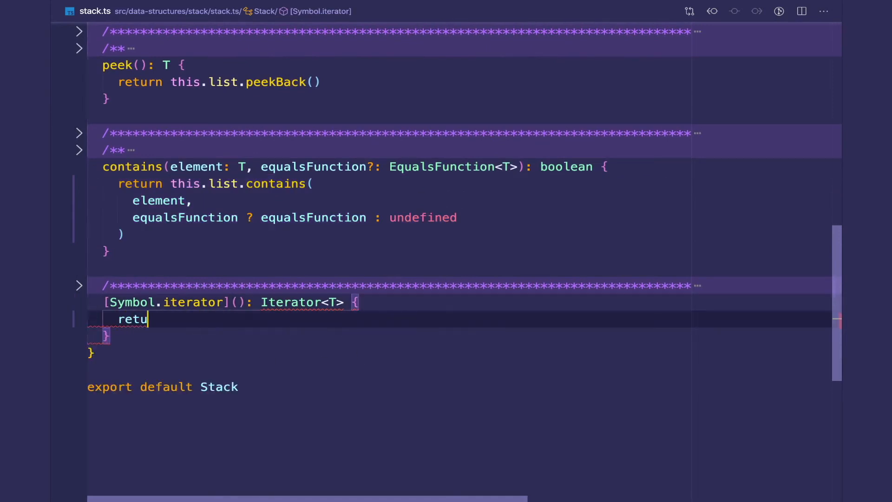
pyautogui.write('rn t')
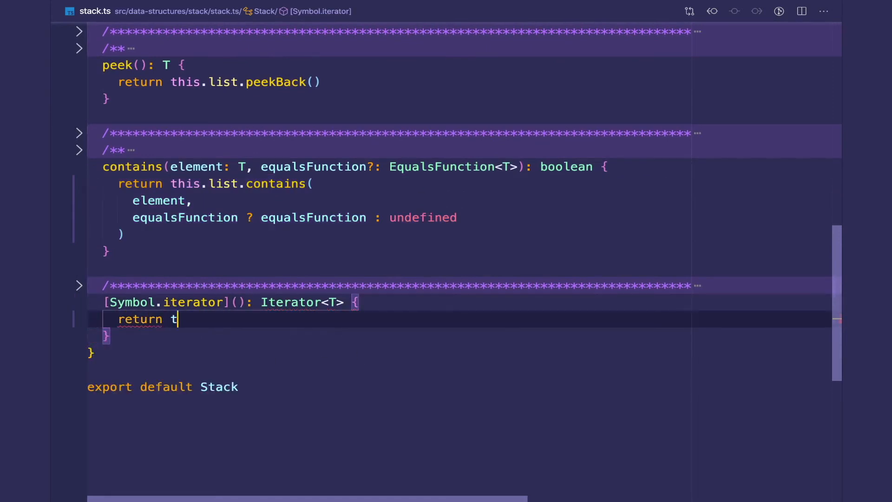
pyautogui.write('his.list.')
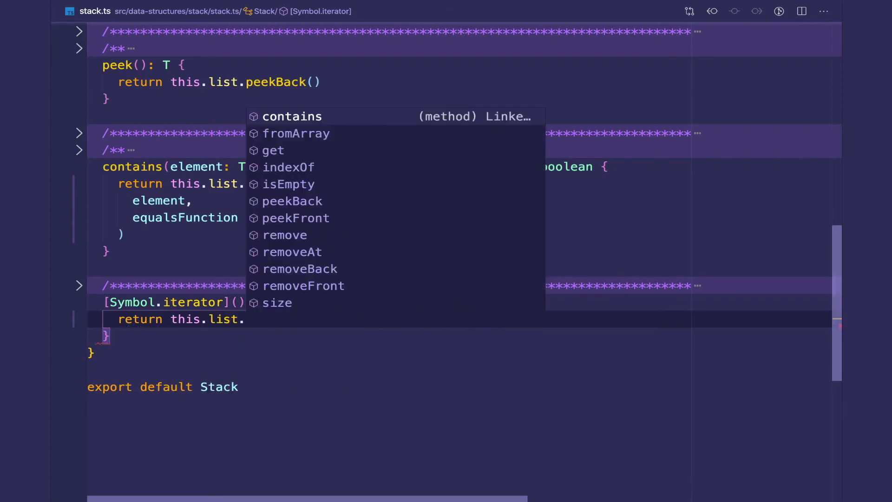
pyautogui.write('[Symbol')
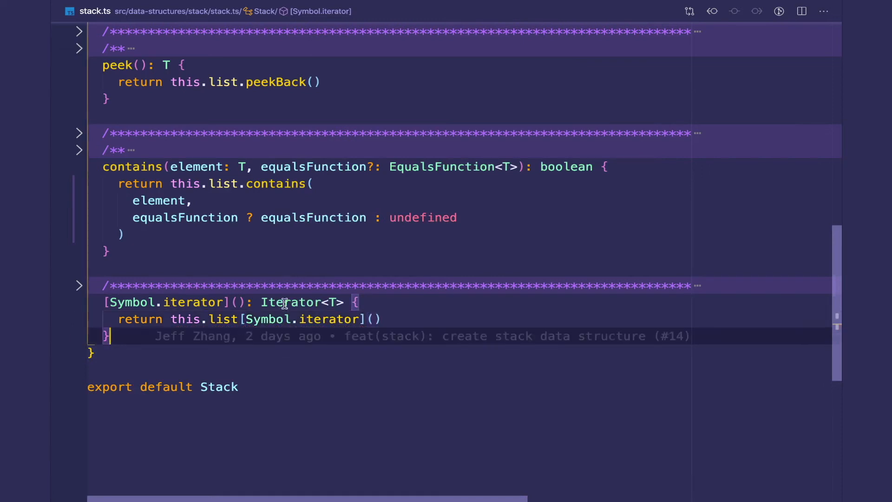
pyautogui.doubleClick(292, 302)
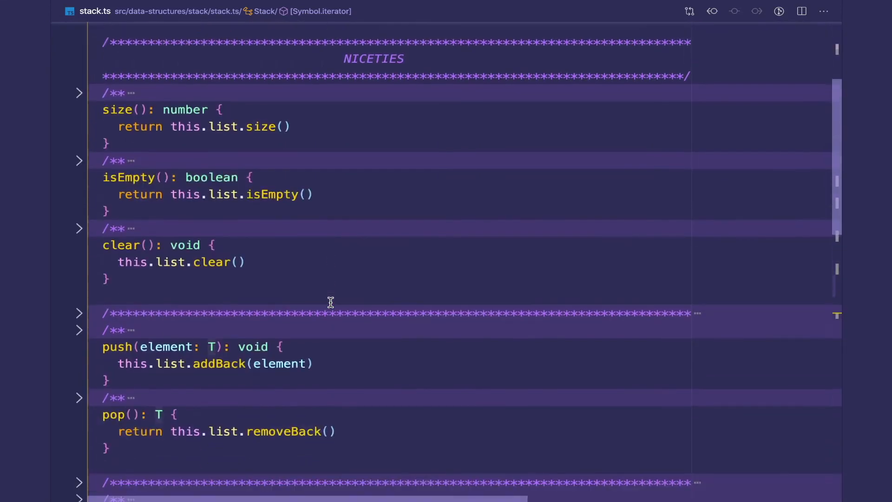
# Step: Expand the folded doc comments for size, isEmpty, clear and push
pyautogui.click(79, 93)
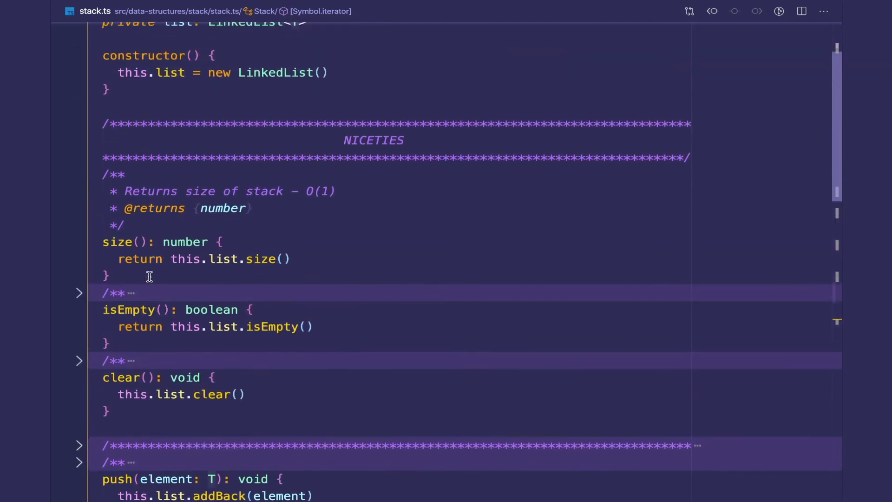
pyautogui.click(79, 292)
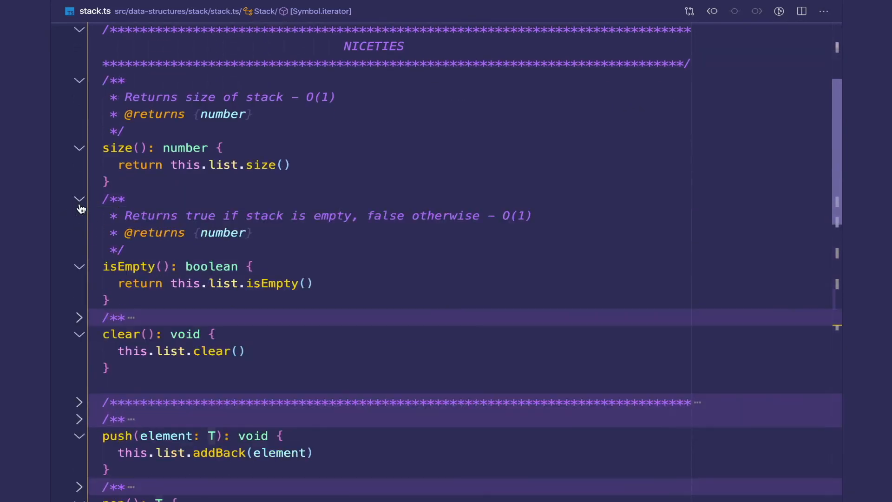
pyautogui.click(79, 334)
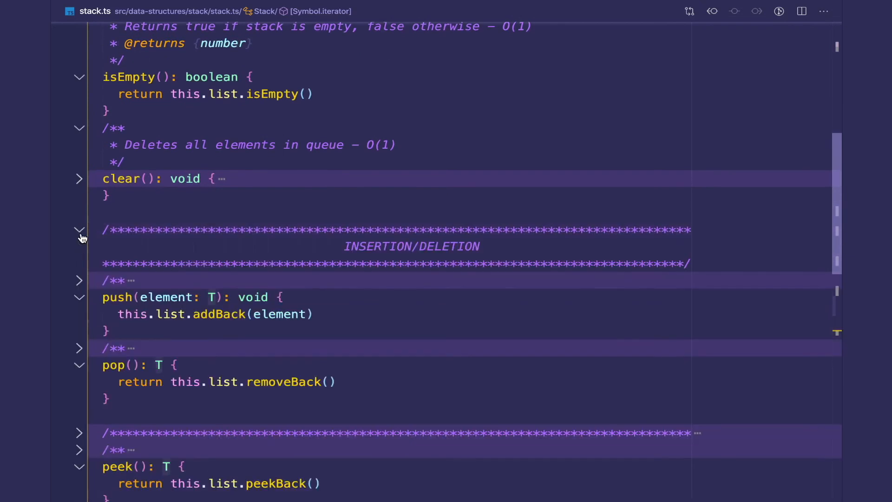
pyautogui.click(79, 280)
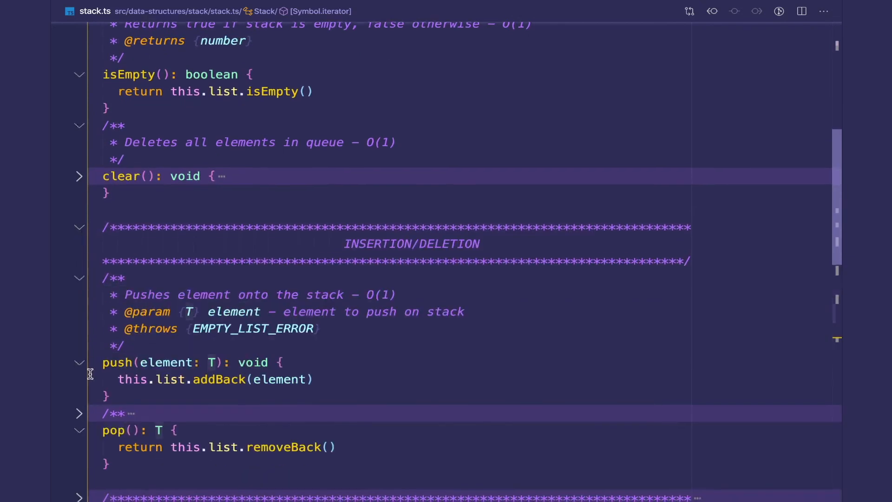
# Step: Change the contains() doc comment to 'Checks if value is in stack - O(1)'
pyautogui.scroll(-3)
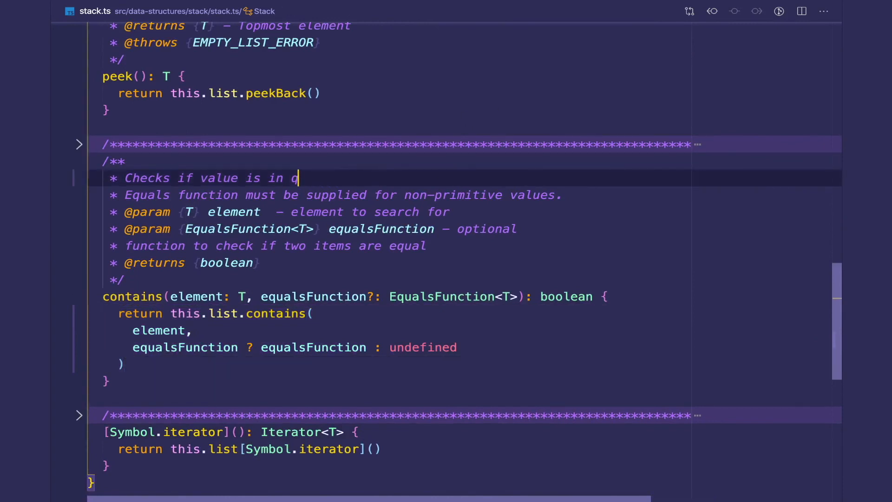
pyautogui.write('tack -')
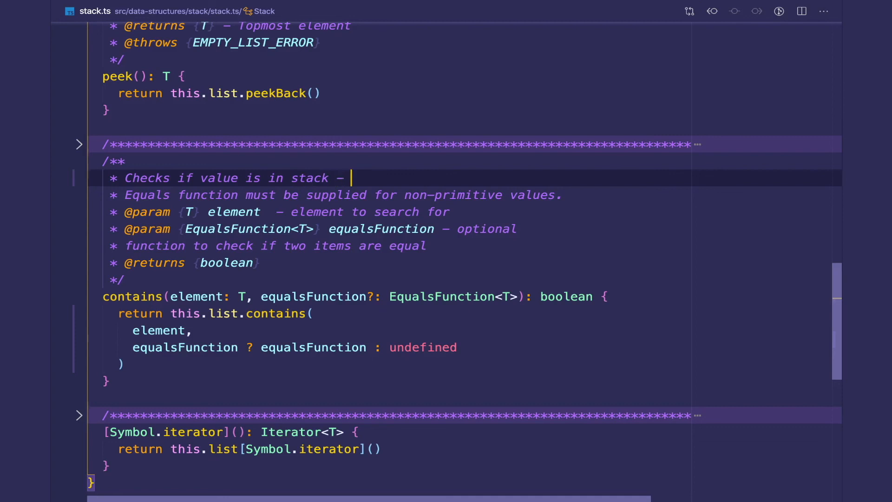
pyautogui.write('O(1)')
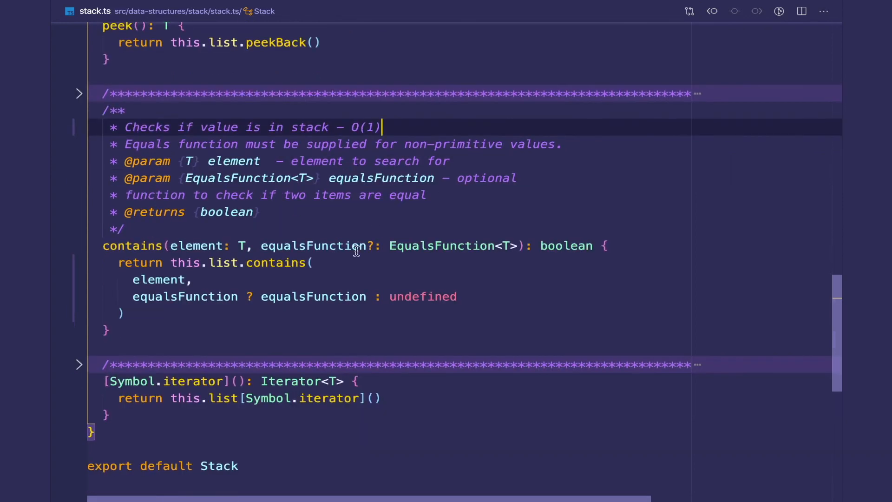